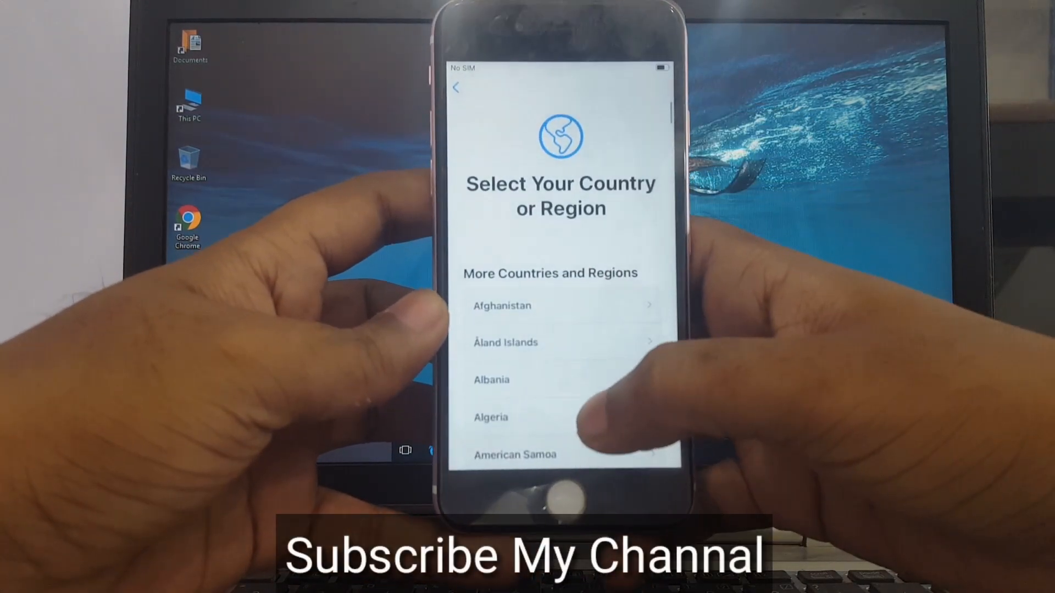
# Step: Pick a country from the list and choose Set Up Manually on the Quick Start screen
pyautogui.scroll(-3)
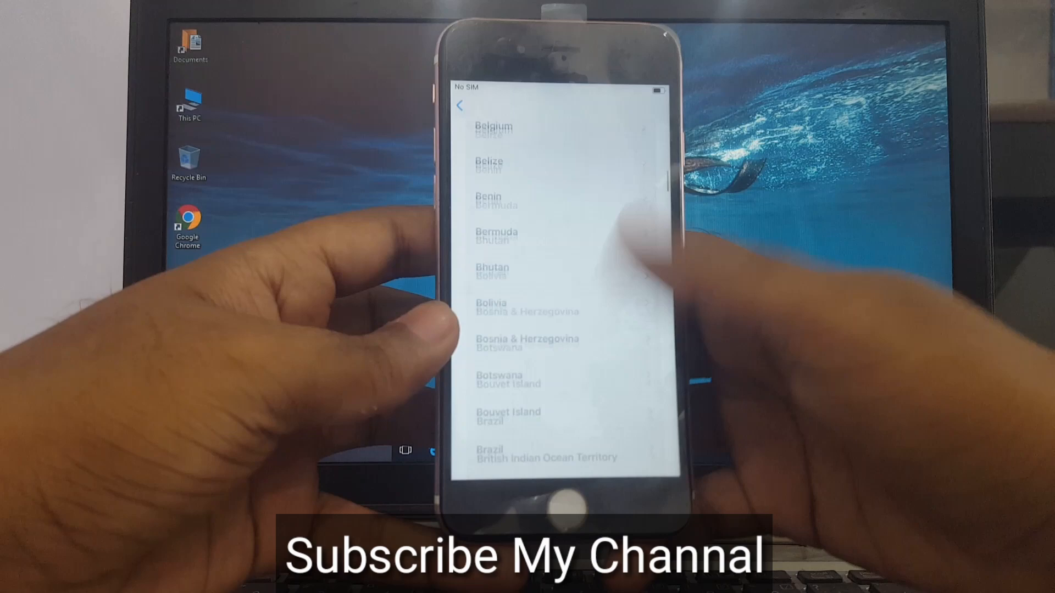
pyautogui.scroll(-3)
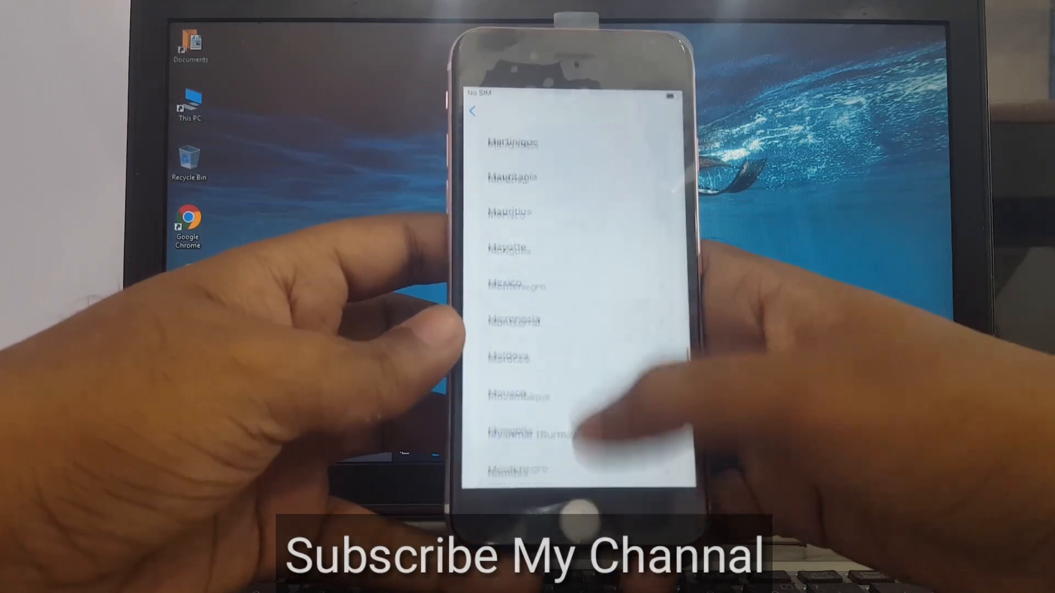
pyautogui.scroll(-3)
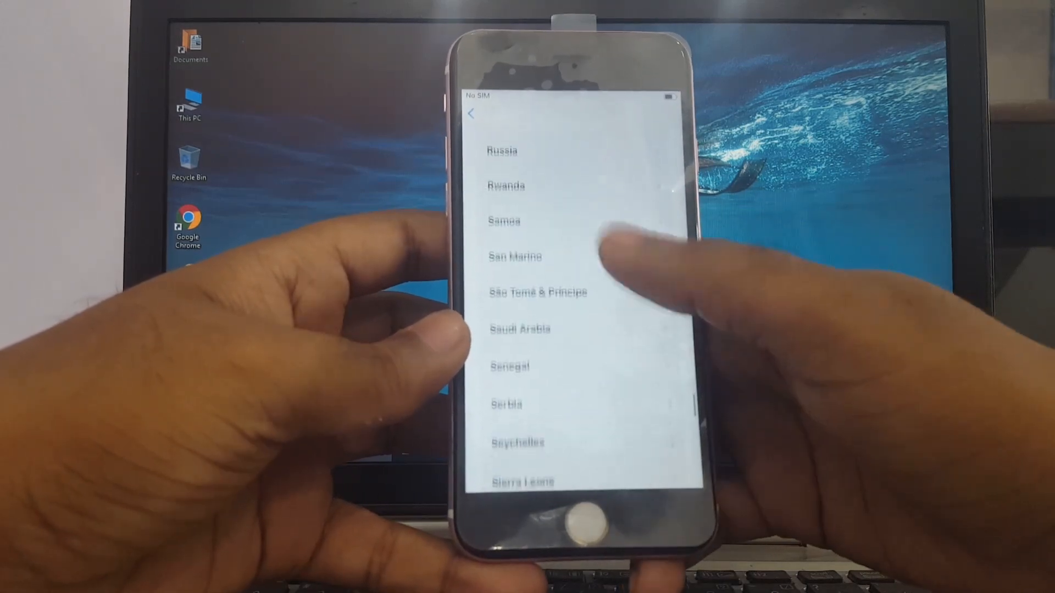
pyautogui.scroll(-3)
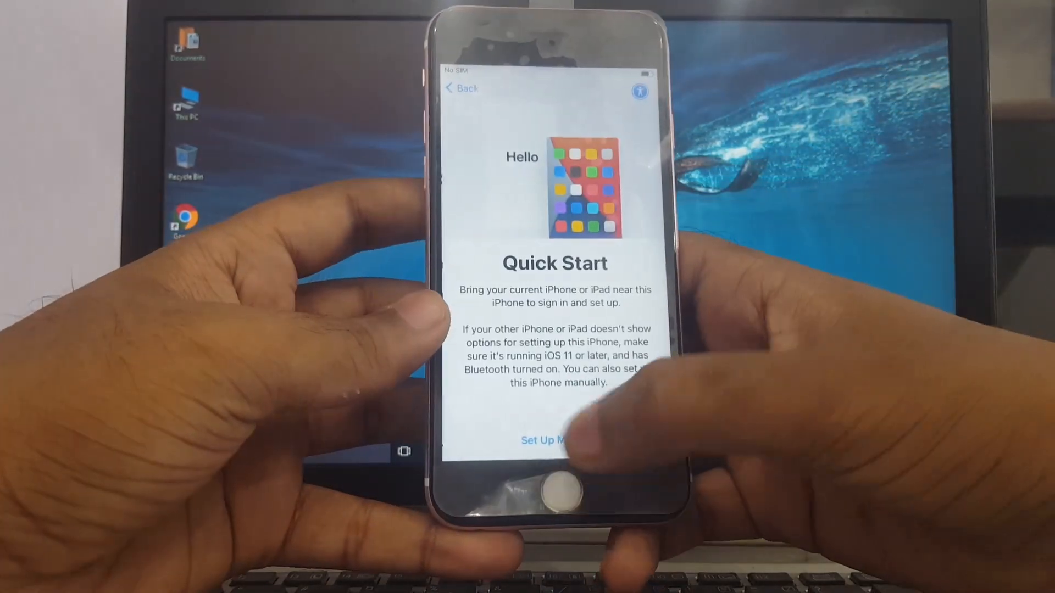
pyautogui.click(545, 440)
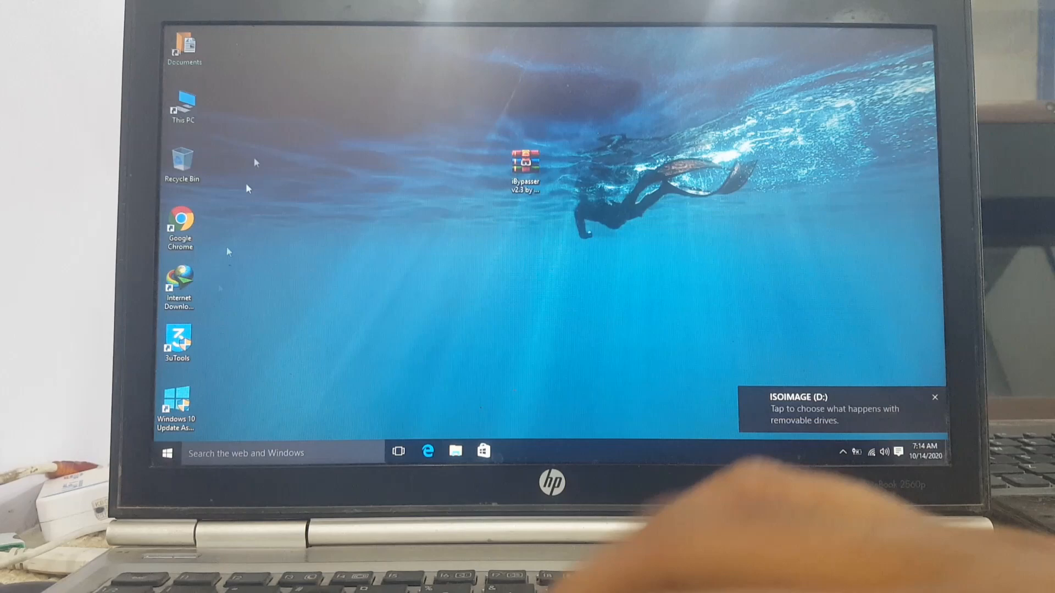
# Step: Format the ISOIMAGE (D:) USB drive as FAT32 from This PC and acknowledge completion
pyautogui.click(933, 397)
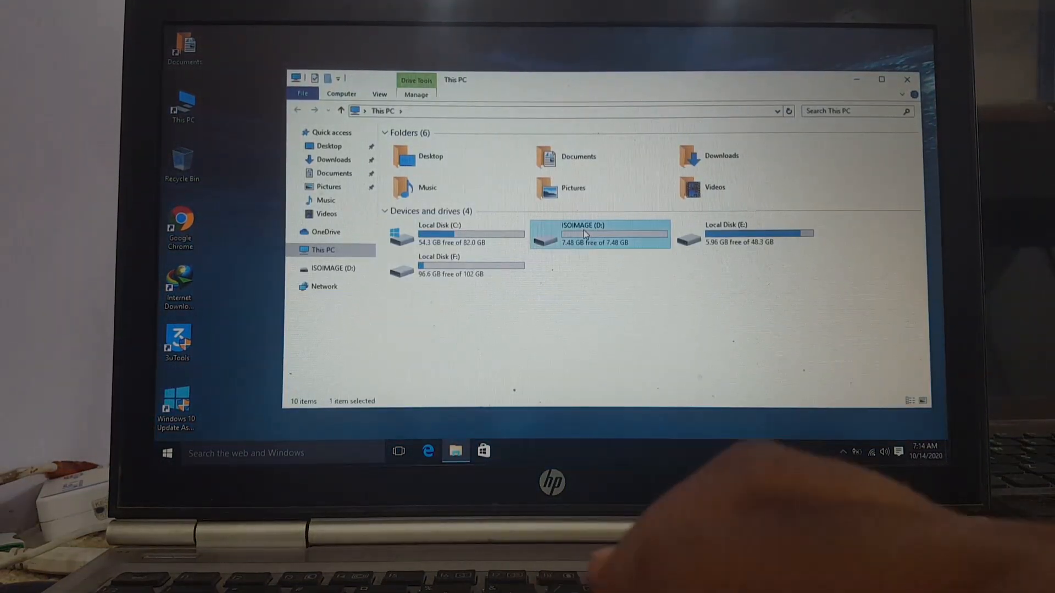
pyautogui.rightClick(582, 233)
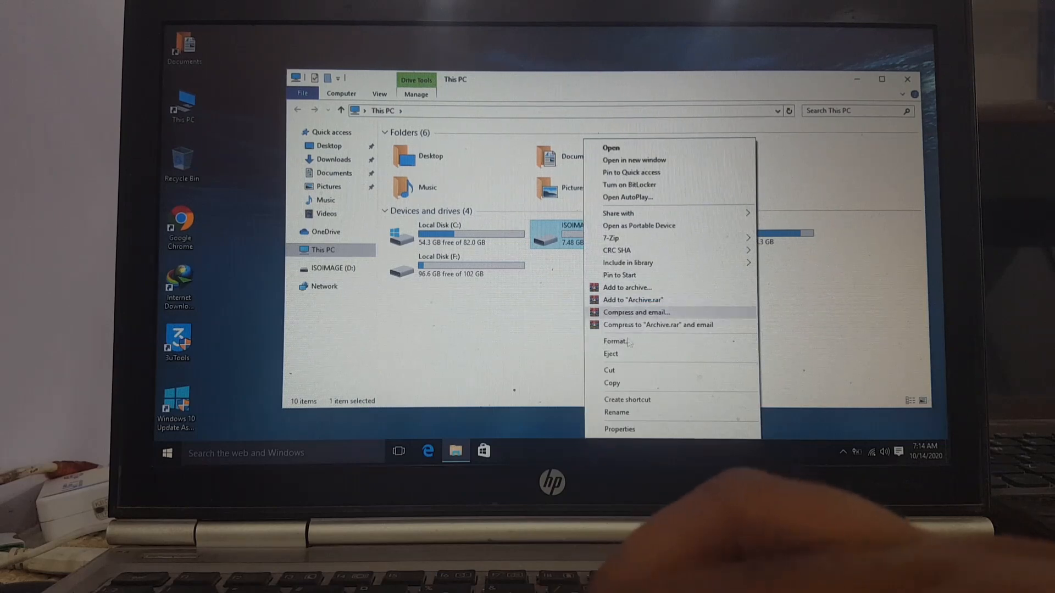
pyautogui.click(615, 341)
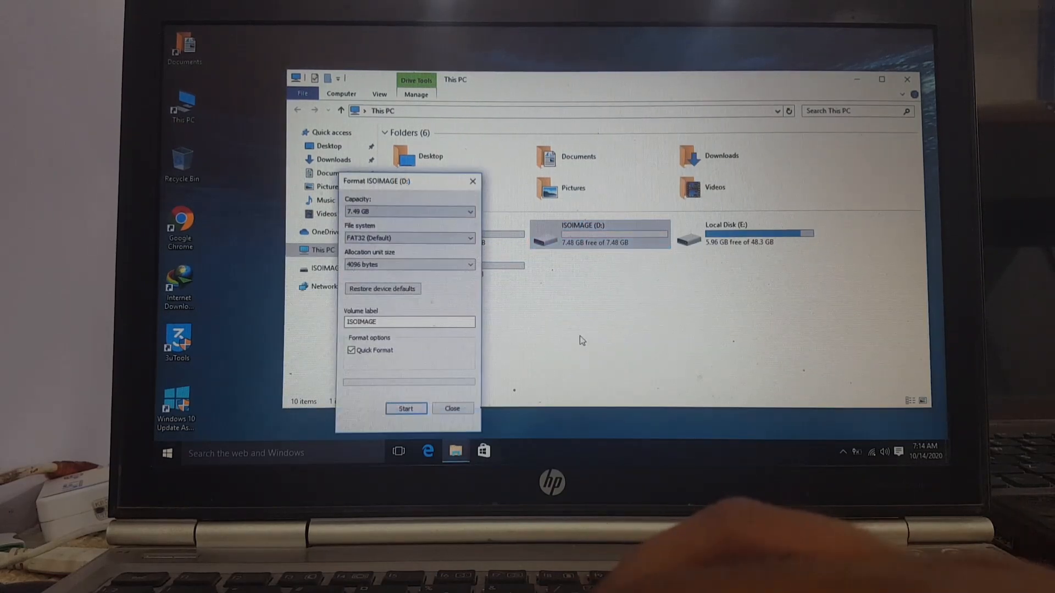
pyautogui.click(406, 409)
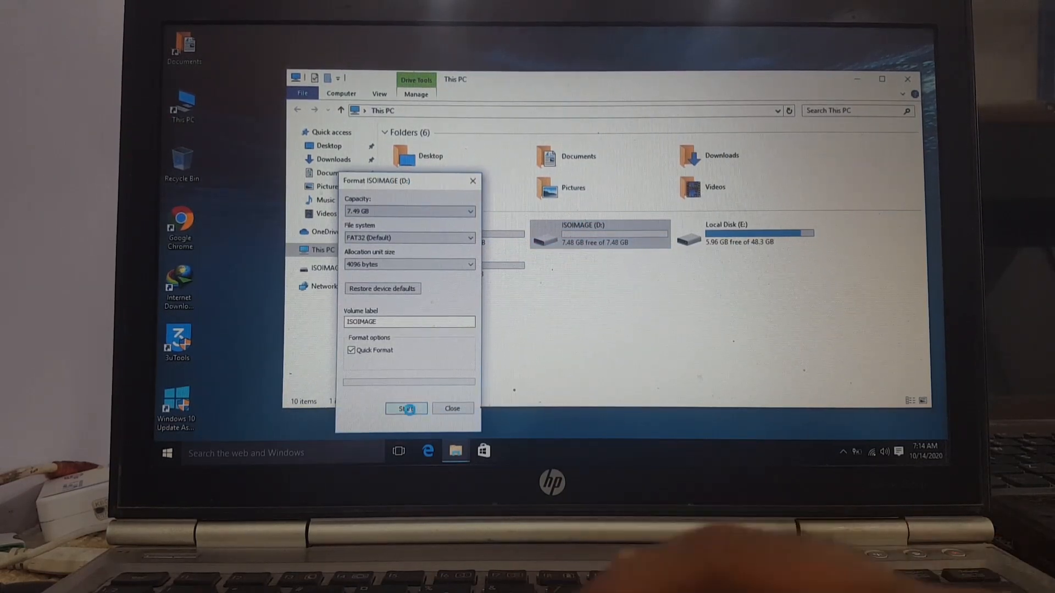
pyautogui.click(406, 408)
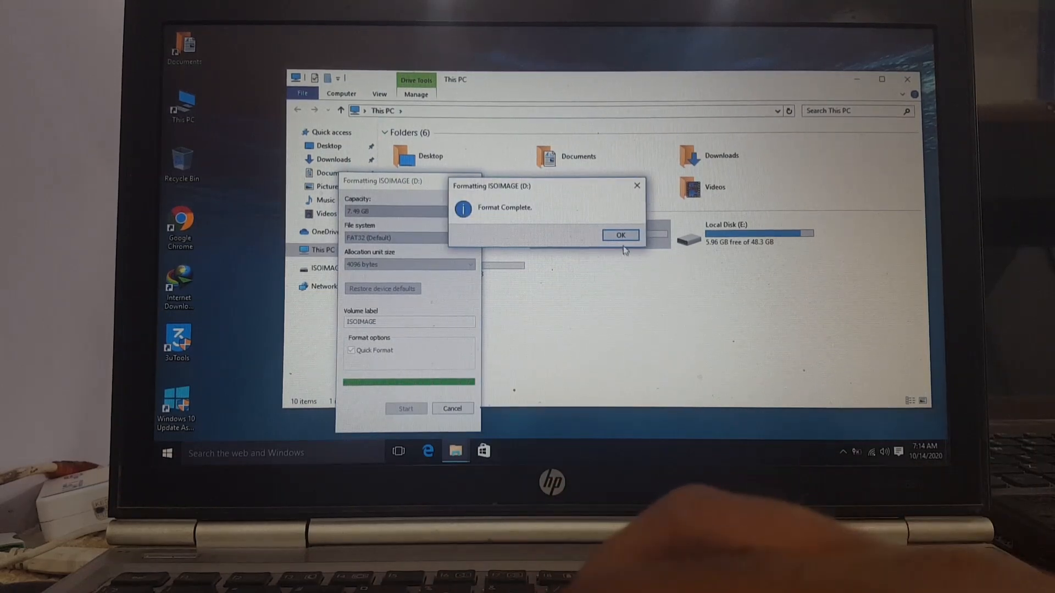
pyautogui.click(618, 235)
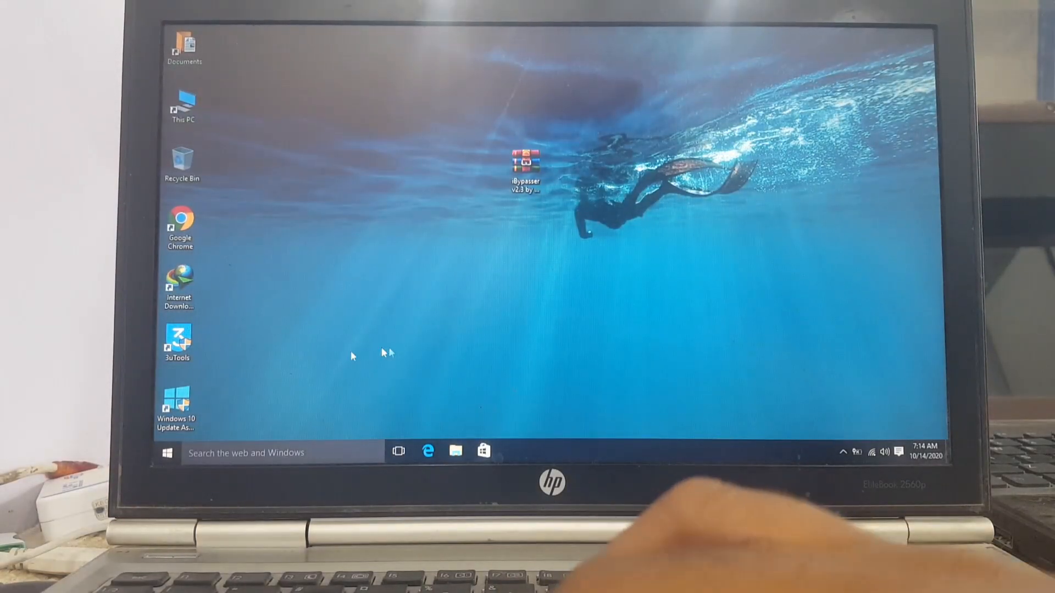
# Step: Launch 3uTools and go to the Jailbreak page under Flash & JB
pyautogui.click(177, 341)
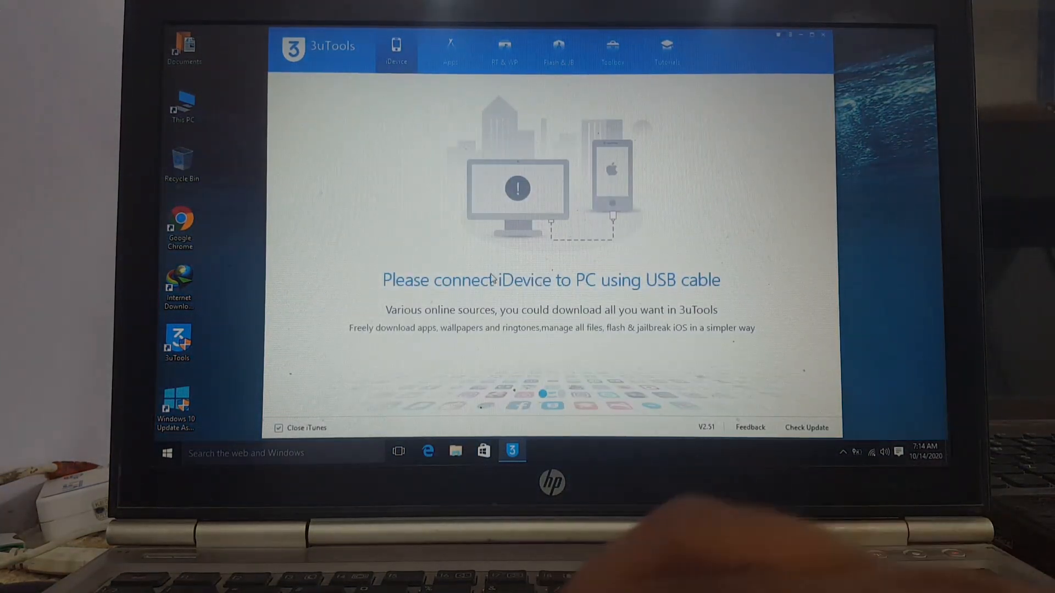
pyautogui.click(558, 51)
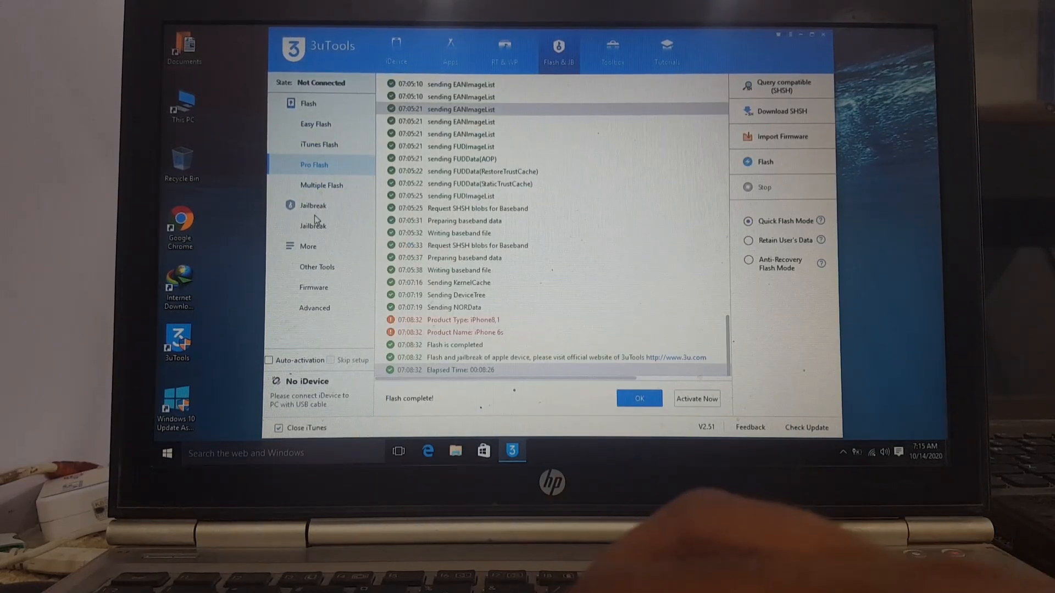
pyautogui.click(313, 226)
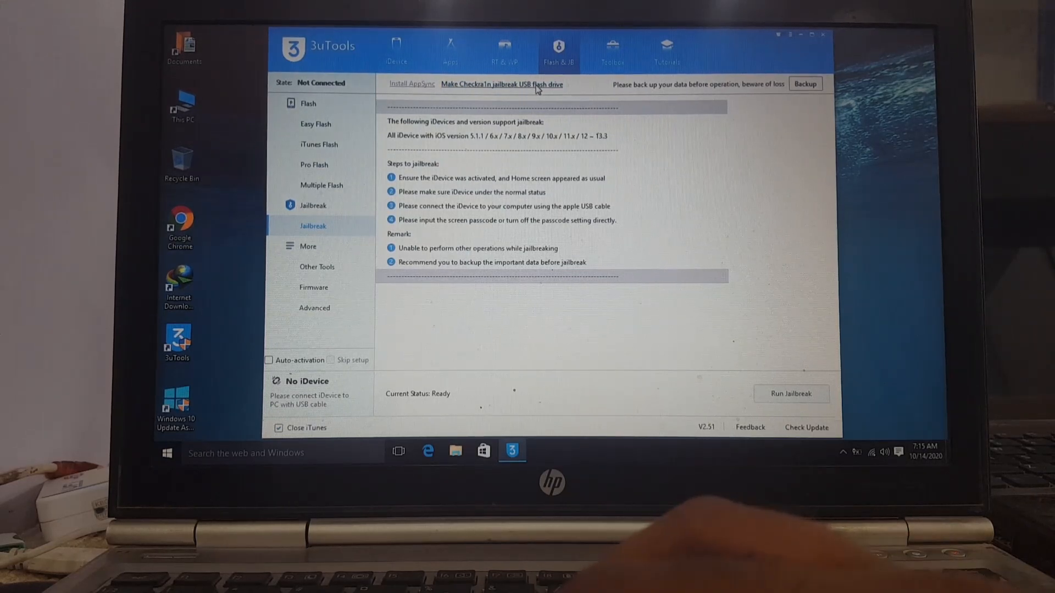
pyautogui.moveTo(584, 178)
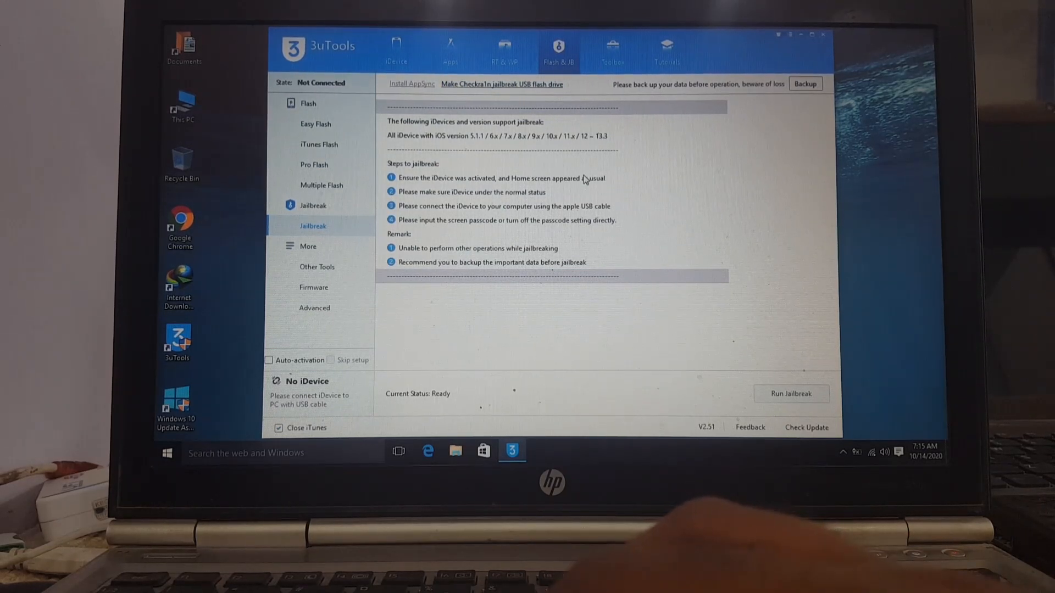
# Step: Make the Checkra1n jailbreak USB flash drive, close the success message and bring up Start
pyautogui.click(501, 85)
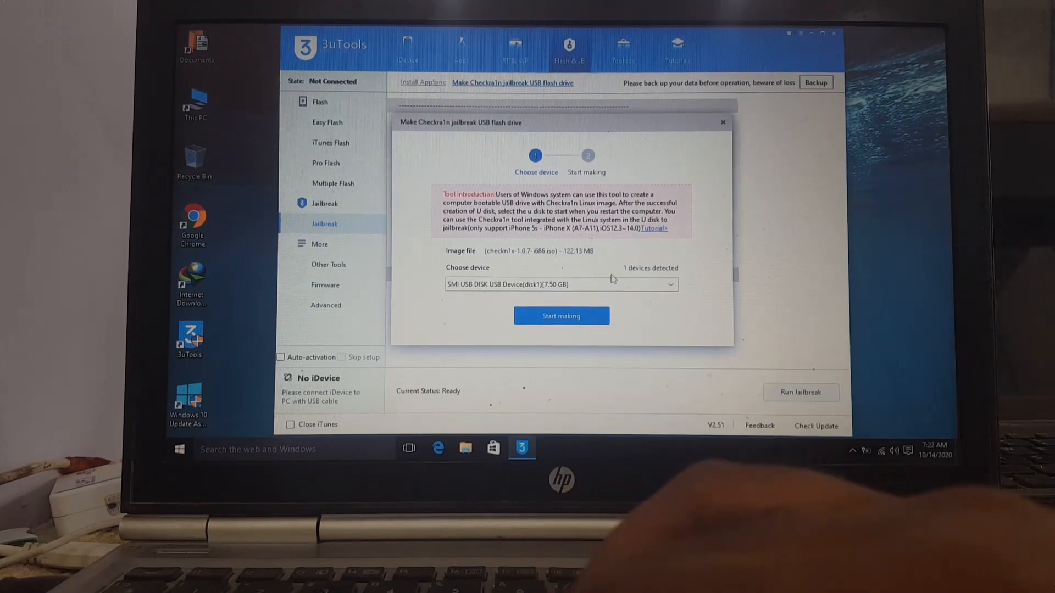
pyautogui.click(560, 315)
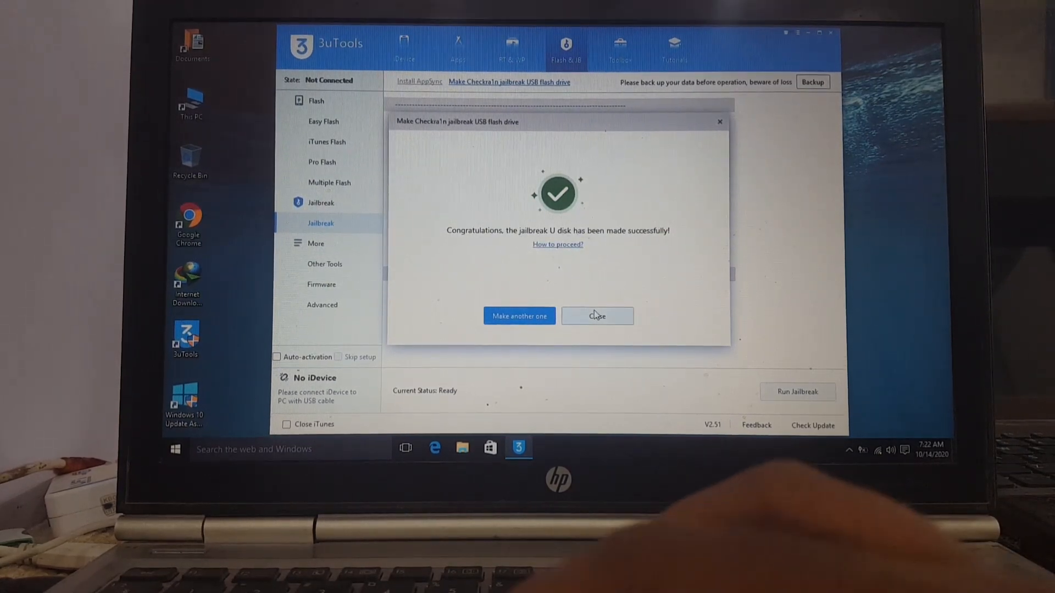
pyautogui.click(595, 317)
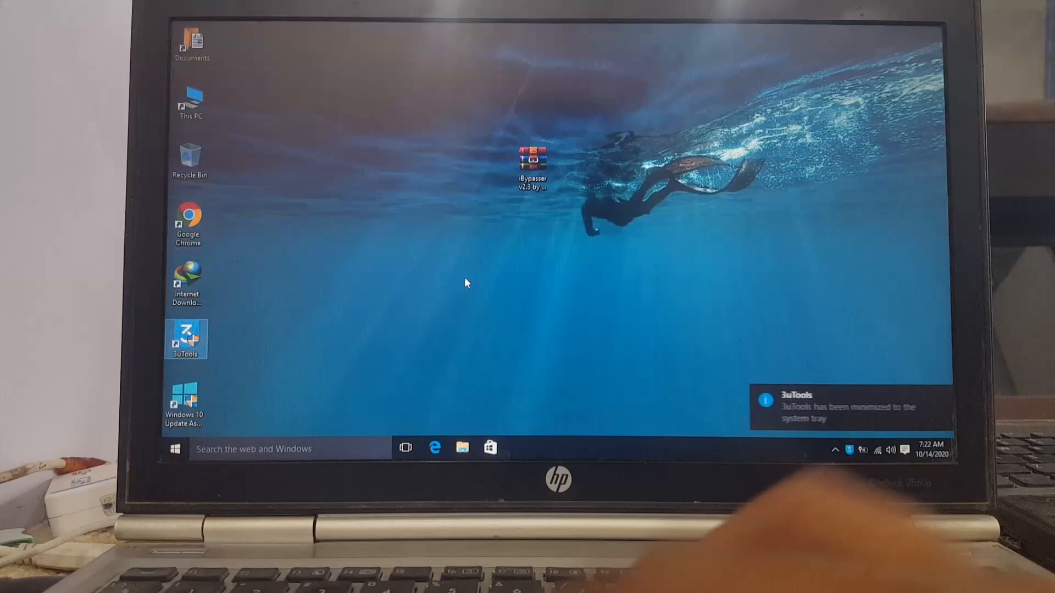
pyautogui.click(175, 449)
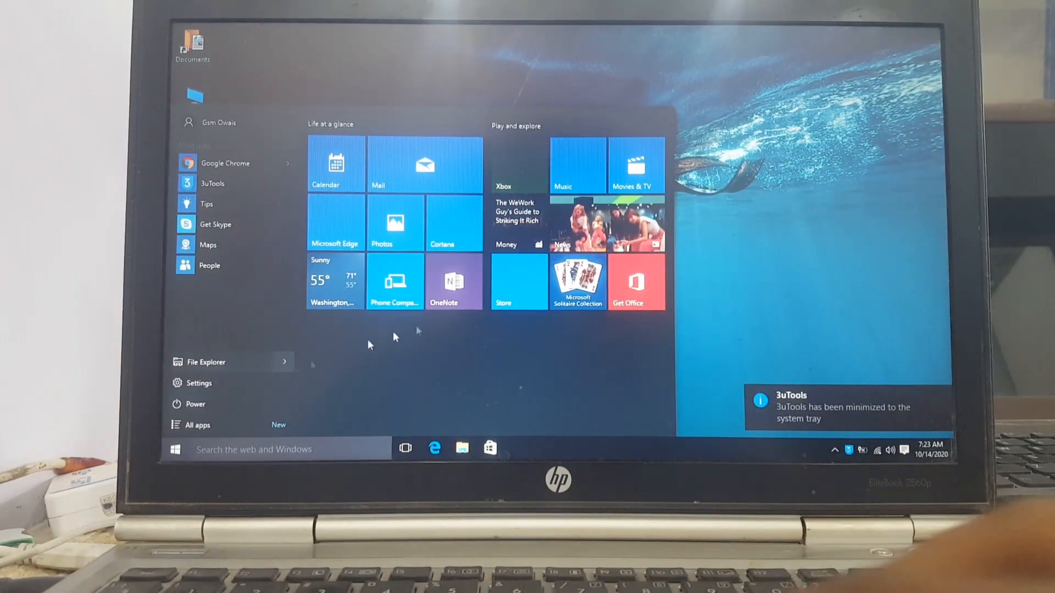
# Step: Restart the laptop from the Start menu's Power options to reach HP Boot Options
pyautogui.click(195, 403)
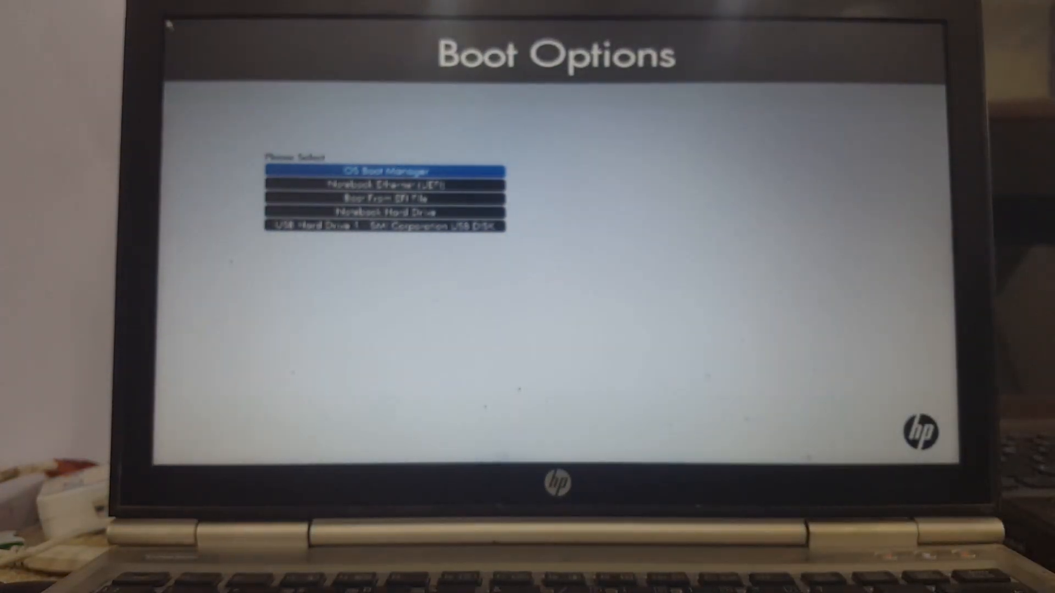
# Step: Boot from the USB Hard Drive entry to load checkra1n beta 0.11.0
pyautogui.press('down')
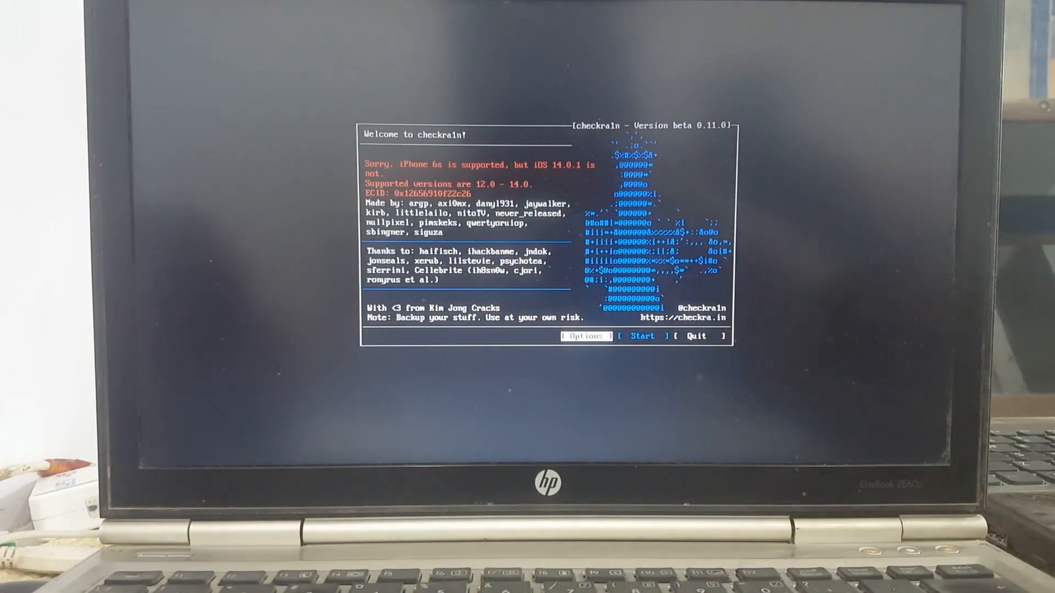
# Step: Start the checkra1n jailbreak and proceed through the recovery and DFU mode steps
pyautogui.click(582, 336)
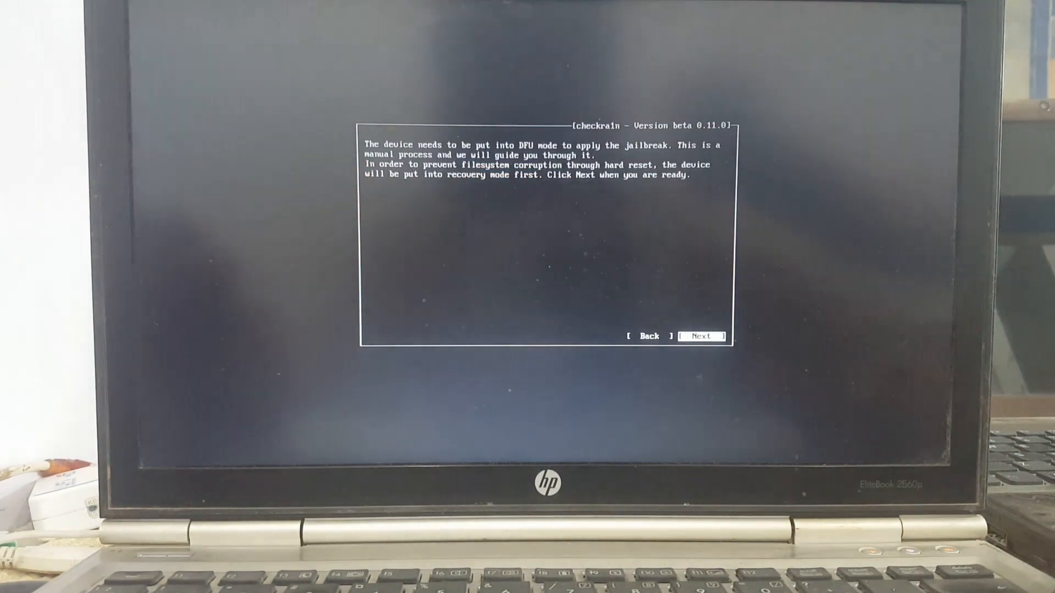
pyautogui.click(701, 336)
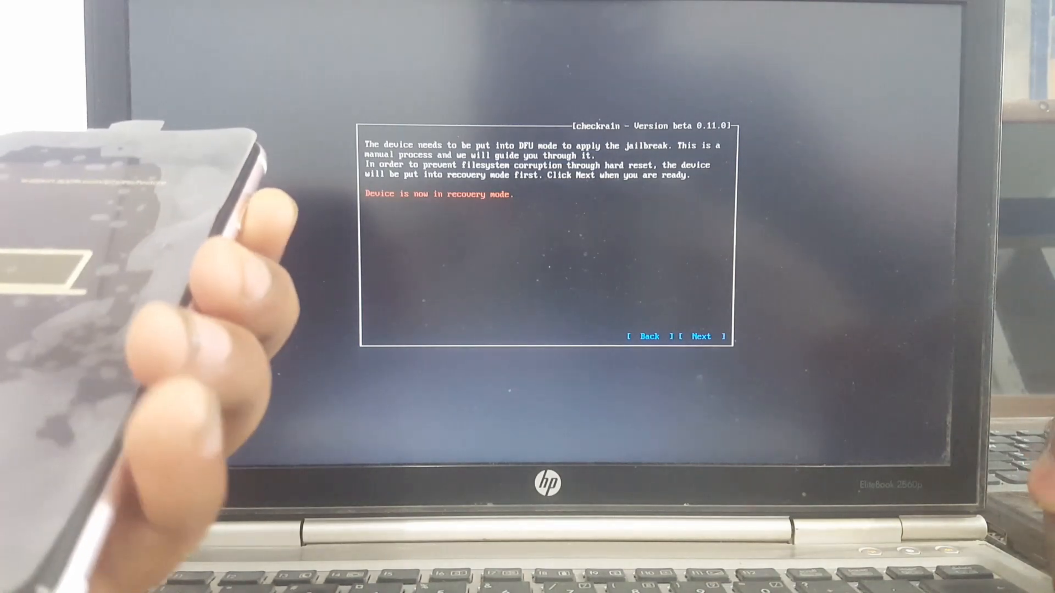
pyautogui.click(701, 336)
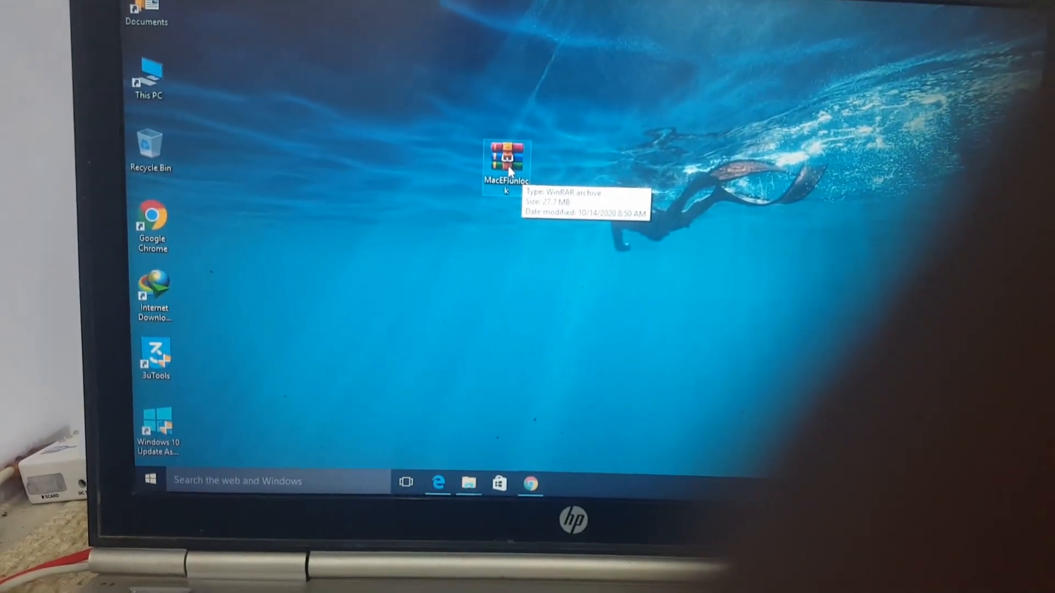
# Step: Extract the MacEFIUnlock archive to its folder, run the tool and dismiss the unregistered notice
pyautogui.rightClick(507, 165)
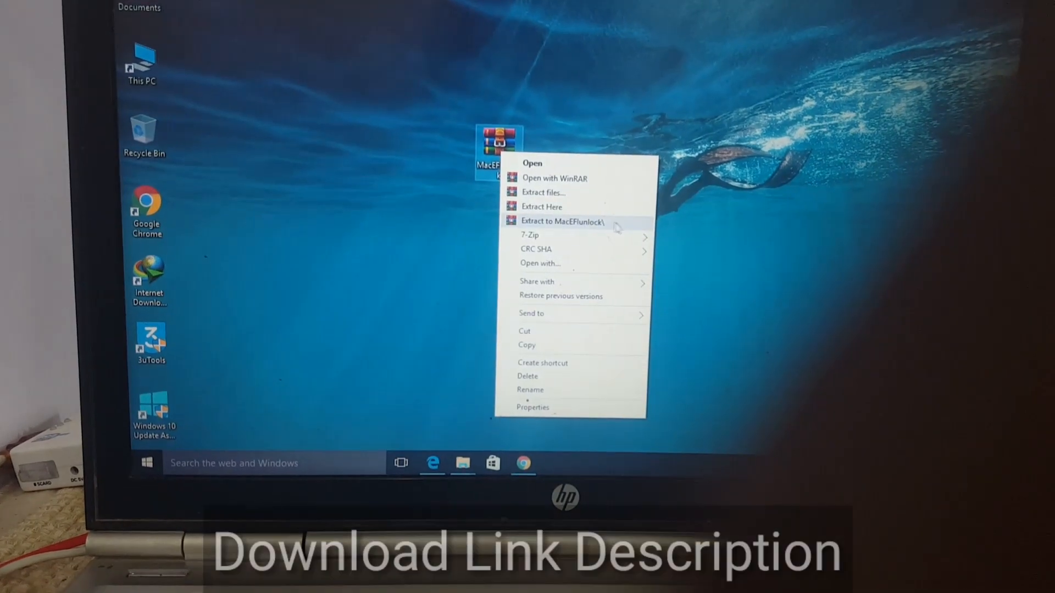
pyautogui.click(563, 221)
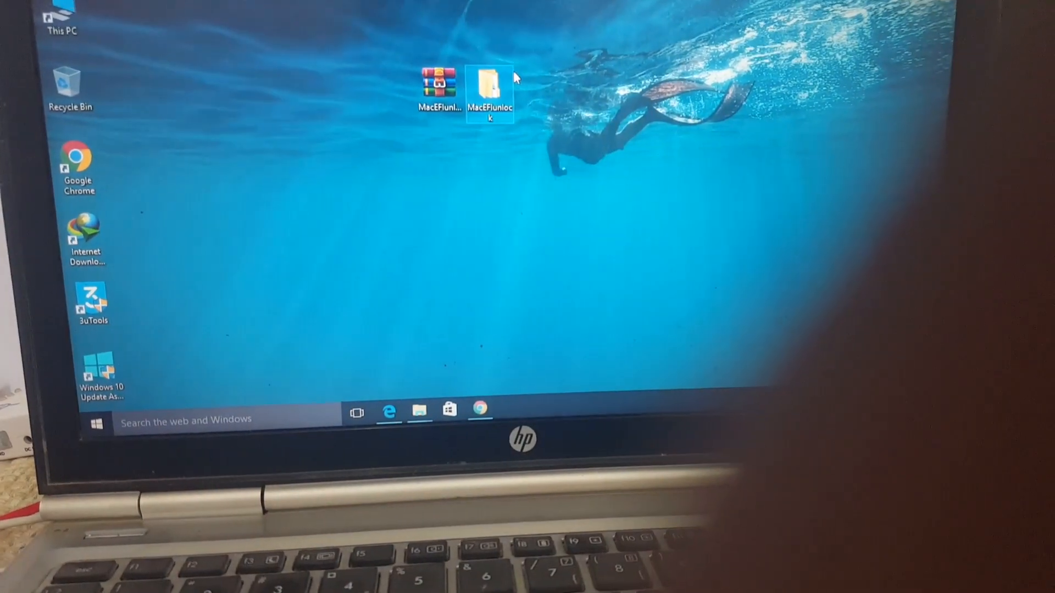
pyautogui.doubleClick(490, 88)
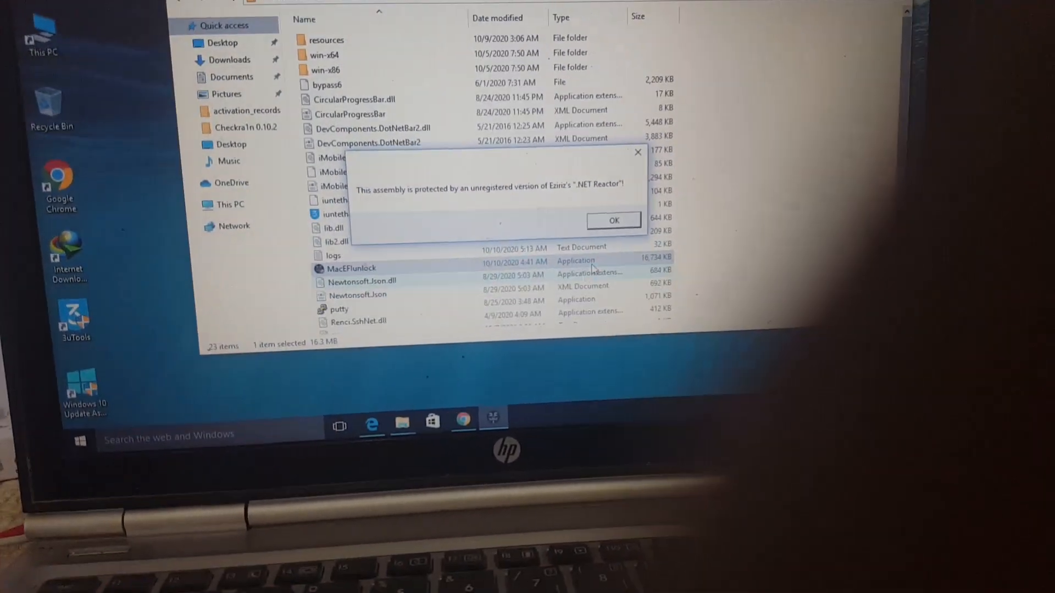
pyautogui.click(612, 221)
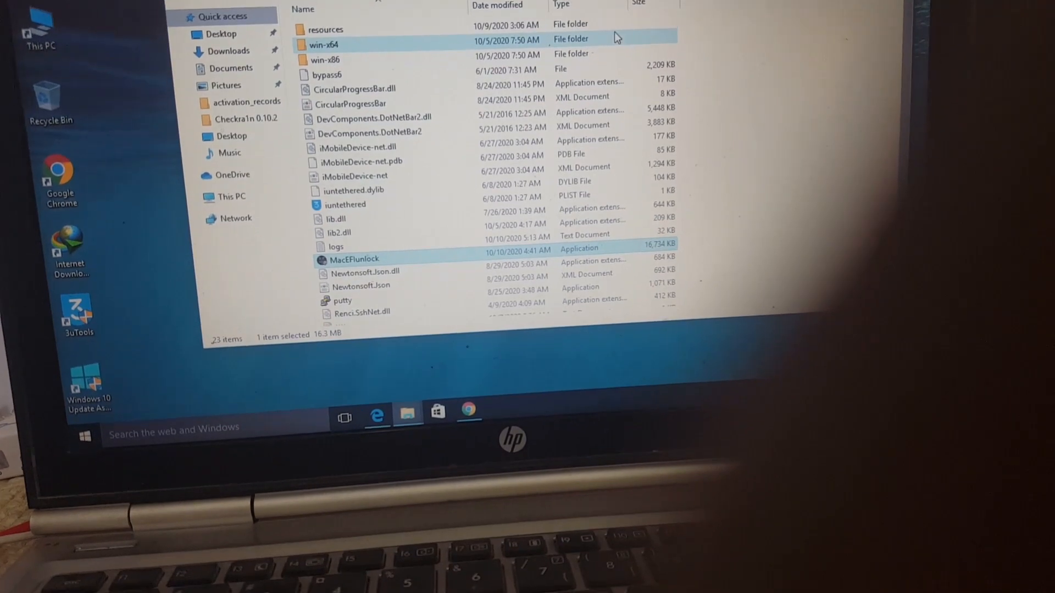
pyautogui.doubleClick(354, 260)
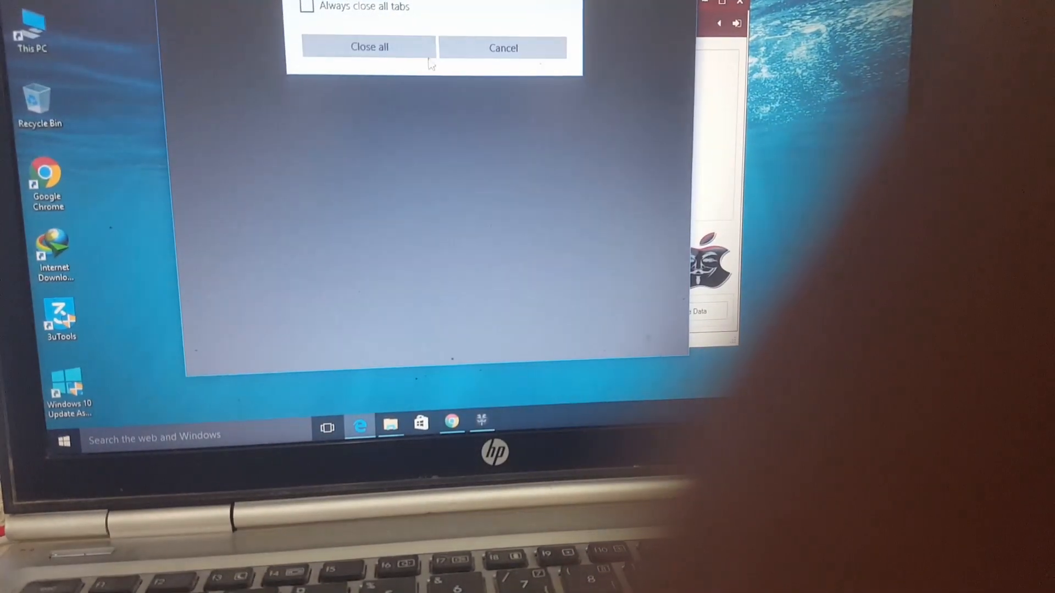
pyautogui.click(369, 46)
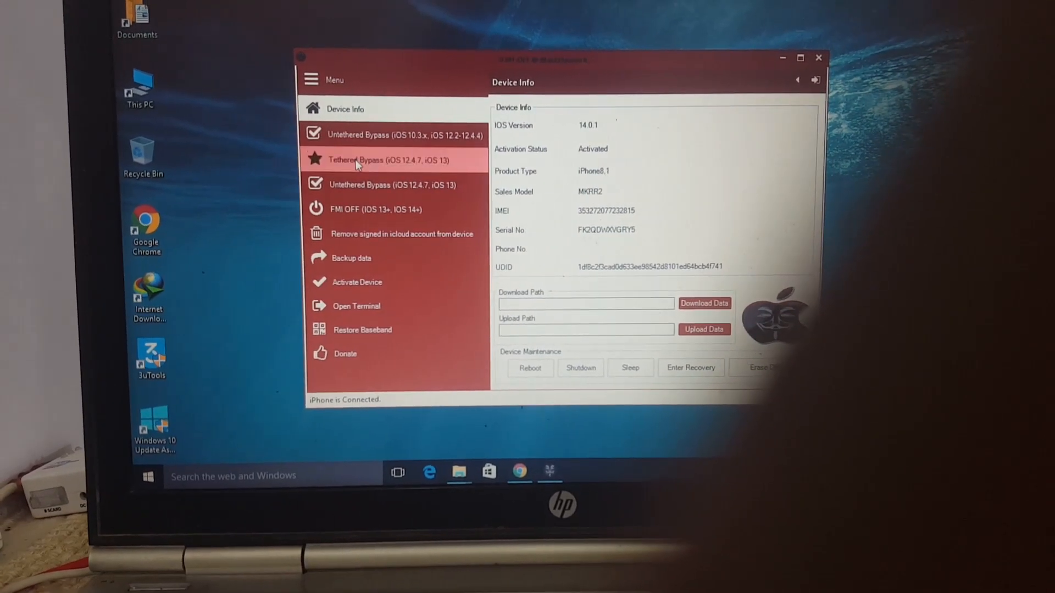
# Step: Run Tethered Bypass (iOS 12.4.7, iOS 13) so the iPhone reaches its home screen
pyautogui.click(392, 184)
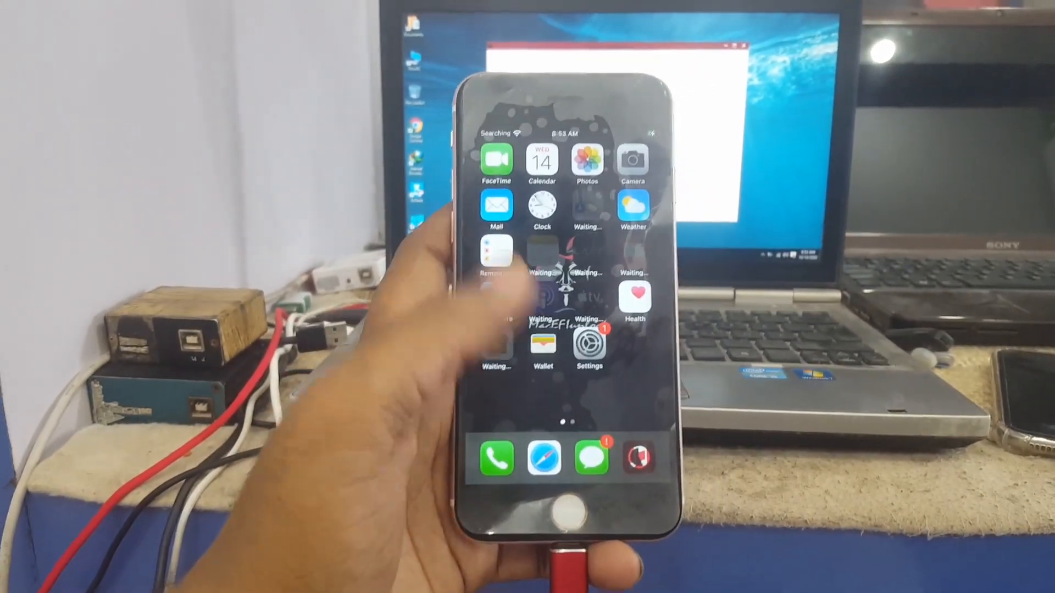
# Step: Sign in to the new Apple ID on the iPhone and enter the two-factor verification code
pyautogui.click(590, 458)
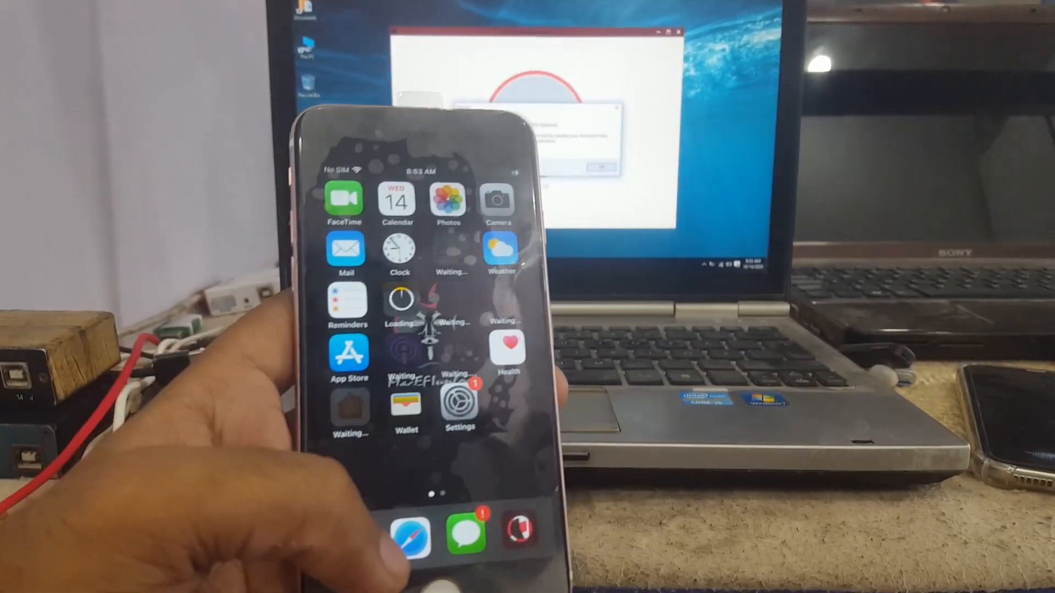
pyautogui.click(460, 405)
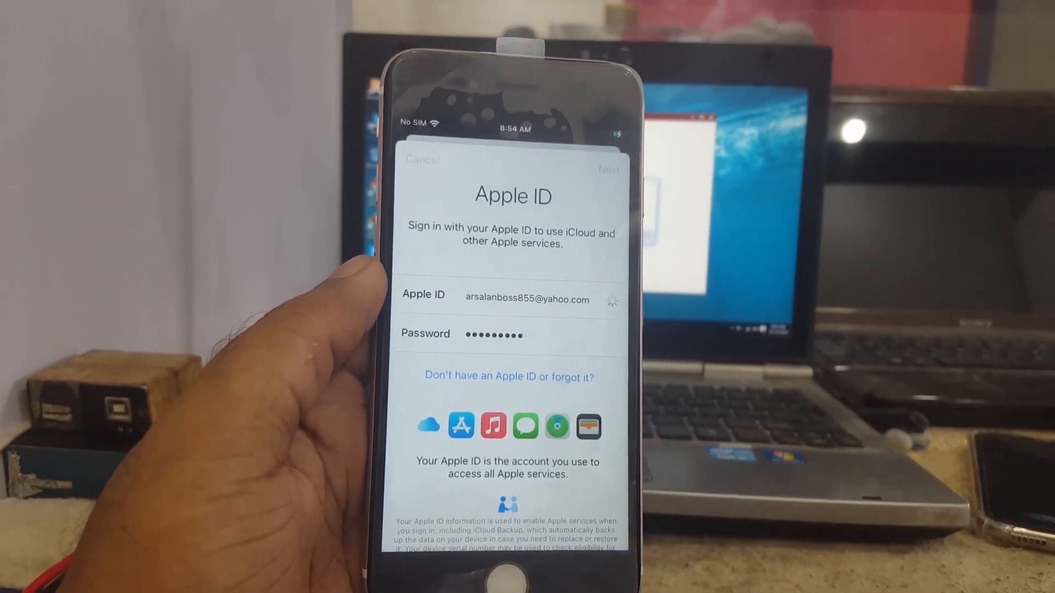
pyautogui.click(608, 169)
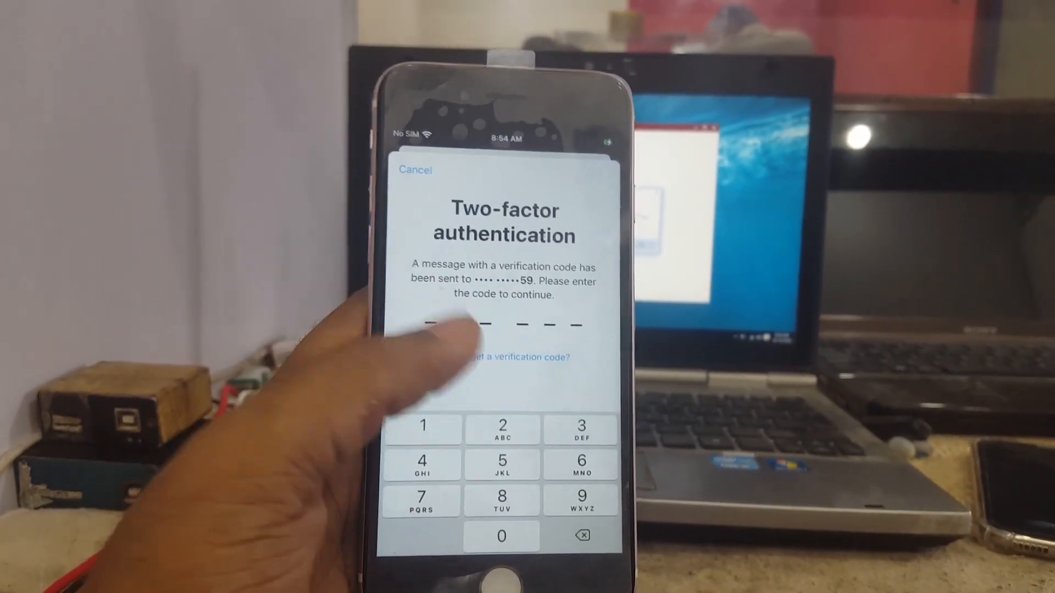
pyautogui.click(507, 357)
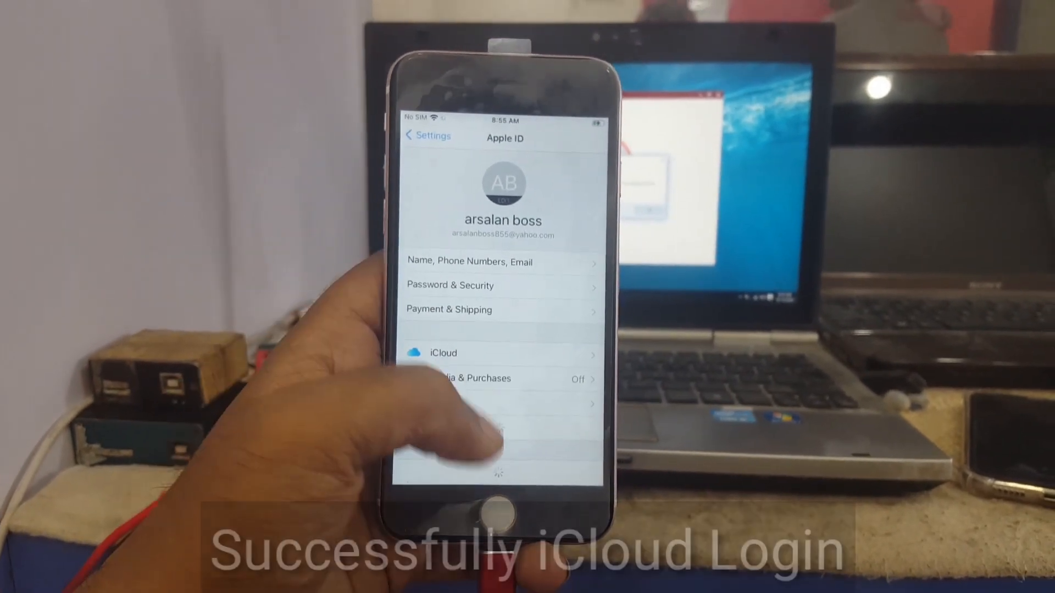
# Step: Show the iCloud page for the newly signed-in Apple ID with its synced services listed
pyautogui.click(443, 352)
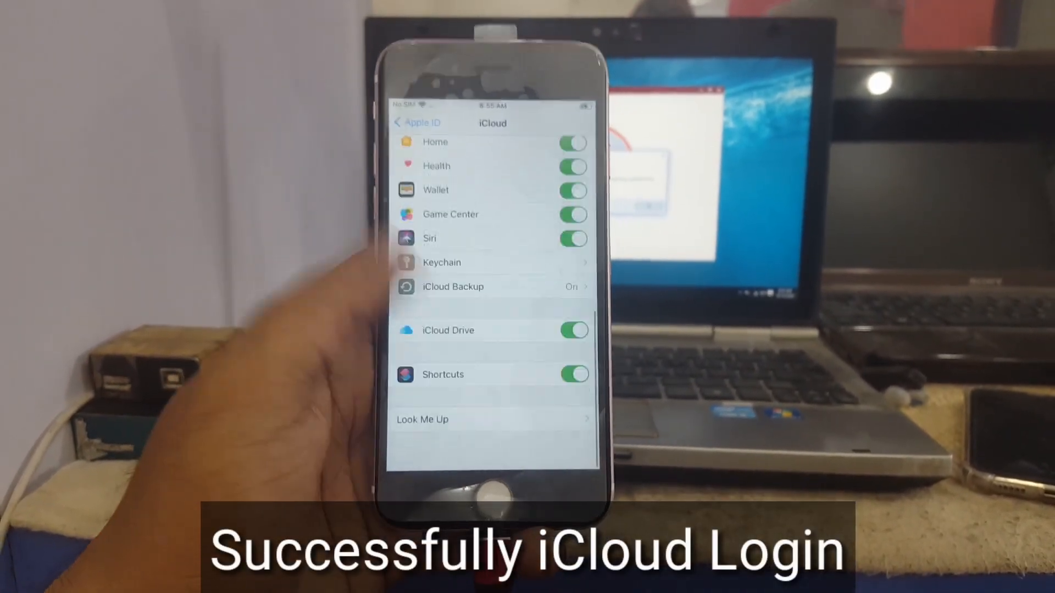